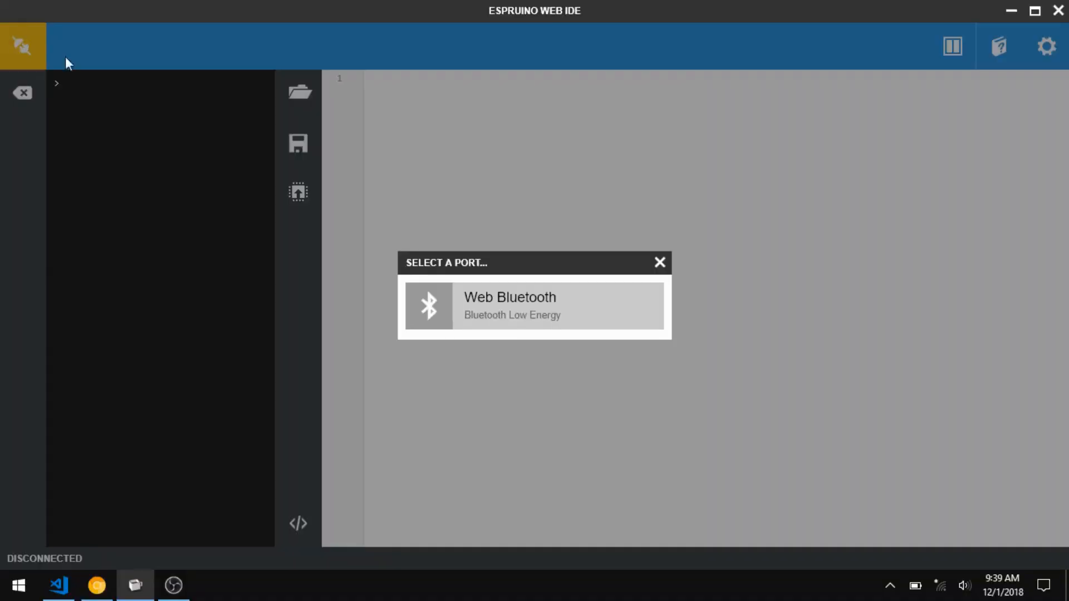
Step: Pair with the MDBT42Q 7c9b board through the Web Bluetooth device picker
click(534, 306)
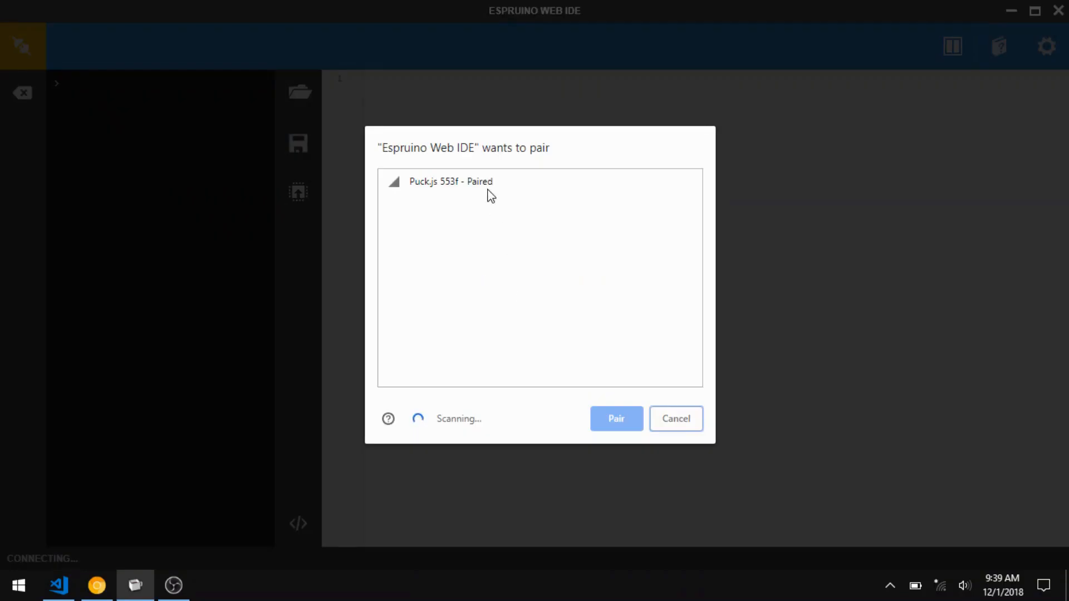
click(539, 207)
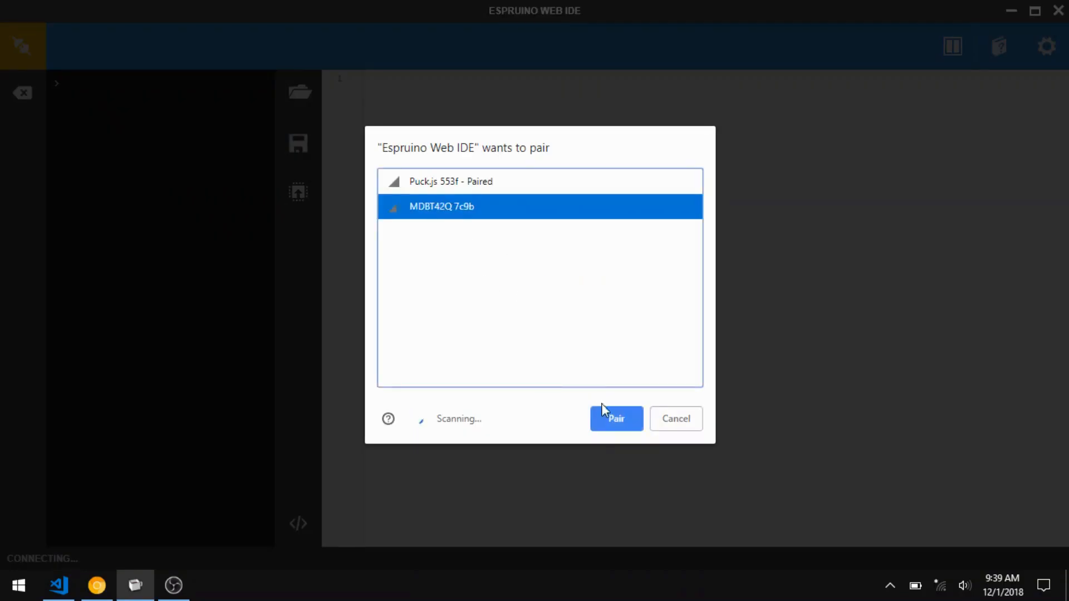
click(615, 419)
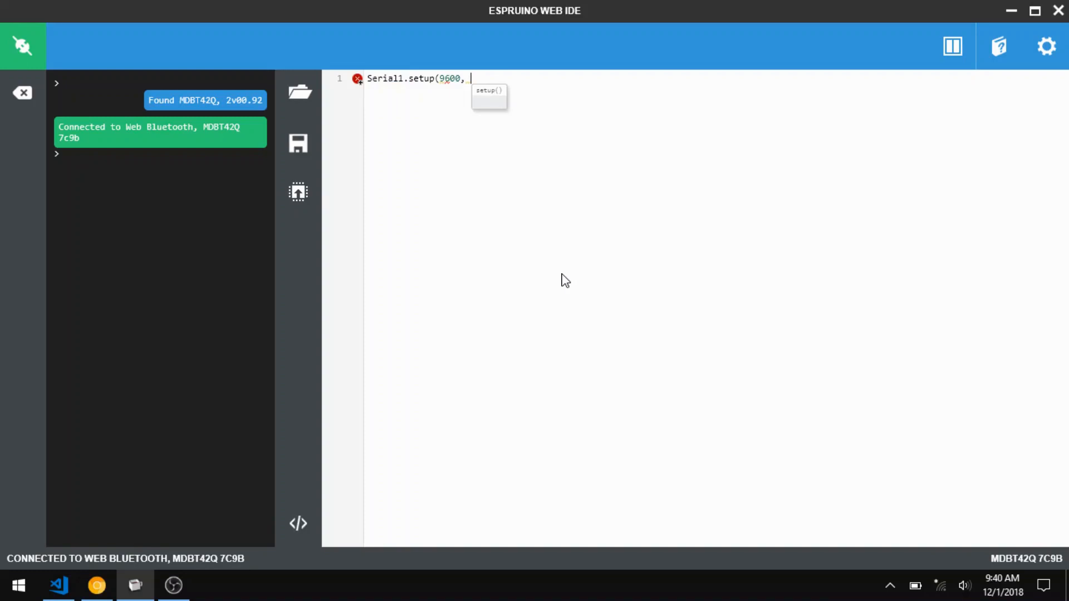
Step: Set up Serial1 at 9600 (rx 14, tx 15) with a print(data) handler and upload it
text({rx: 14)
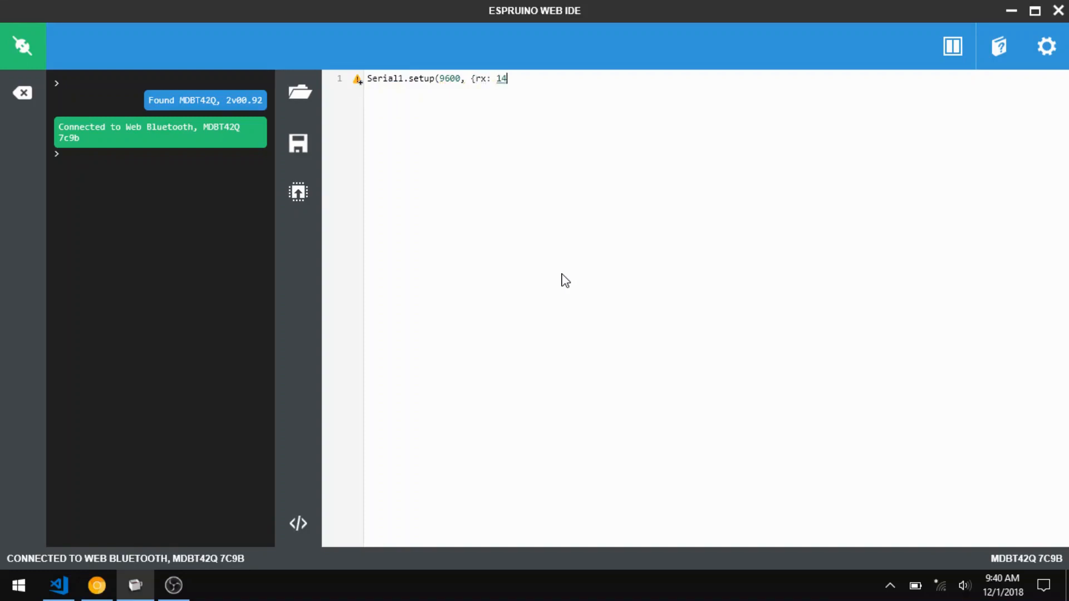
text(, tx: 15});)
text(Serial1.on)
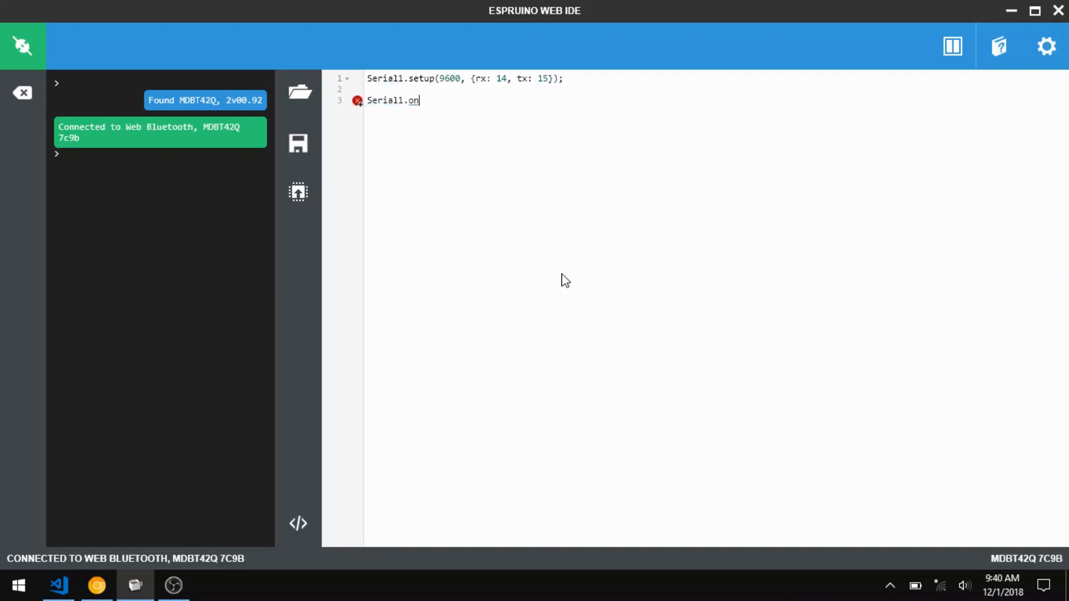
text(('data')
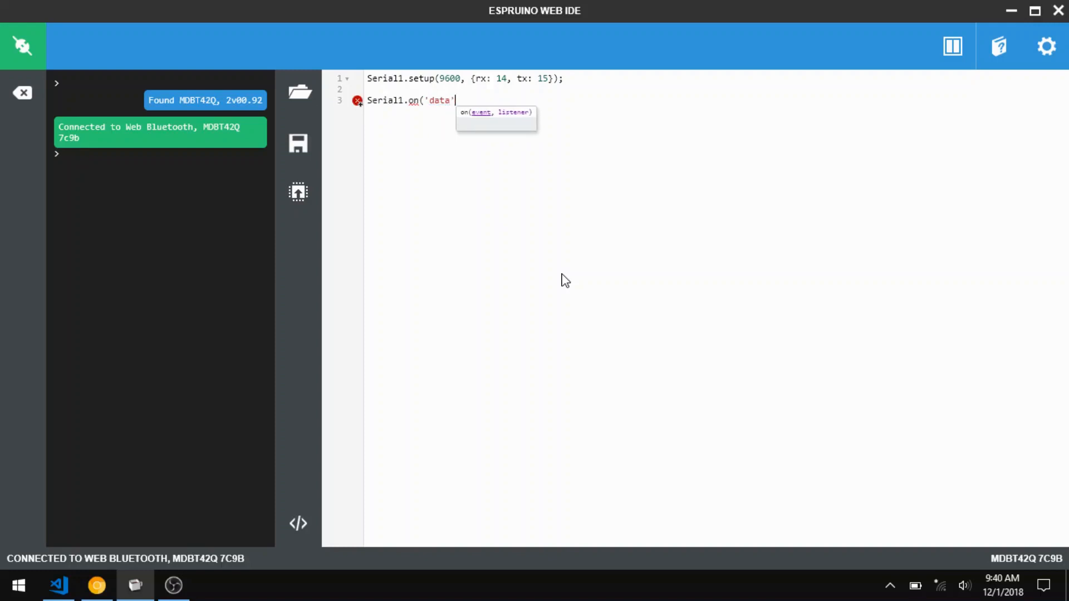
text(, data => {)
text(});)
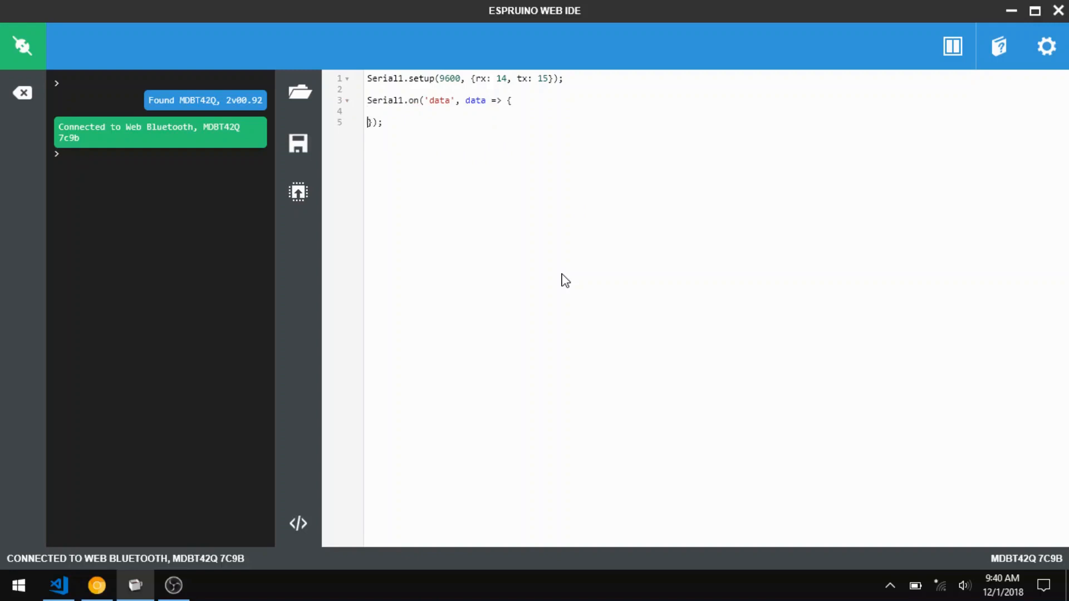
text(print(data);)
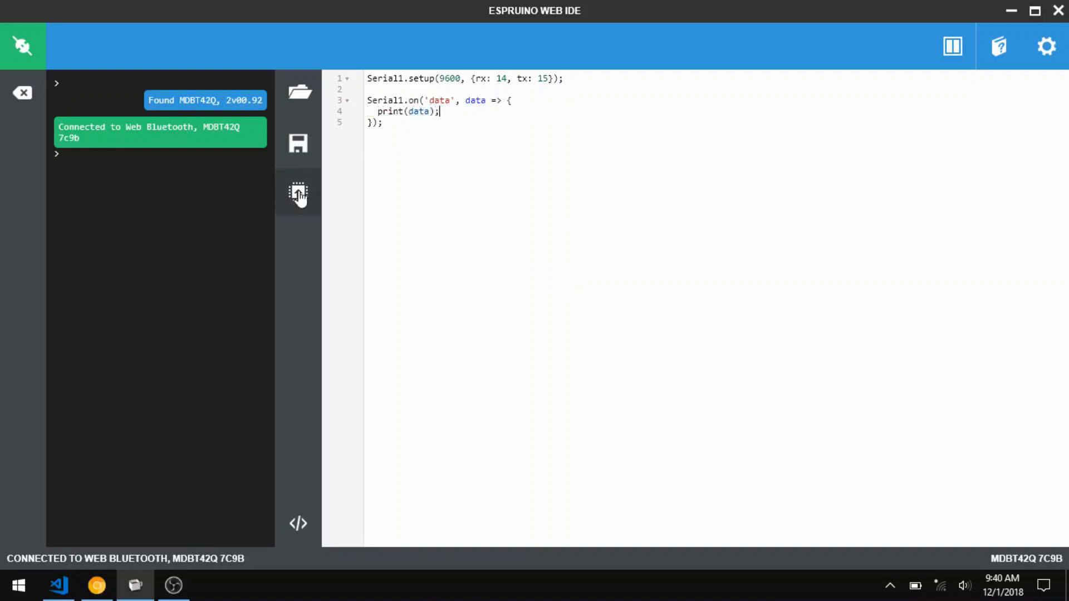
click(297, 192)
text(let )
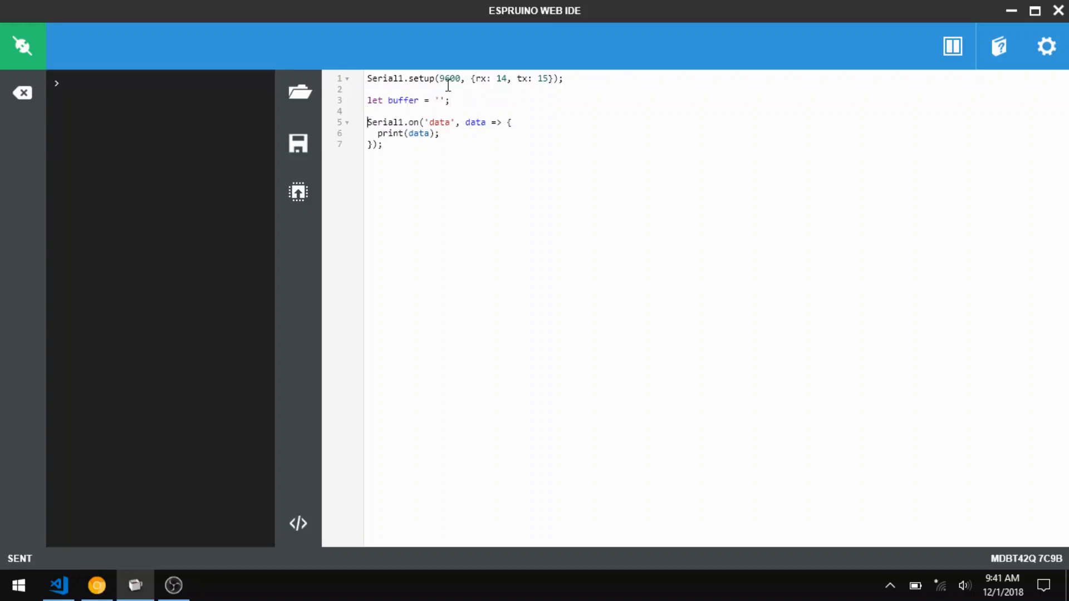
Step: Append incoming data to the buffer for line-by-line printing and upload the code
text(buffer)
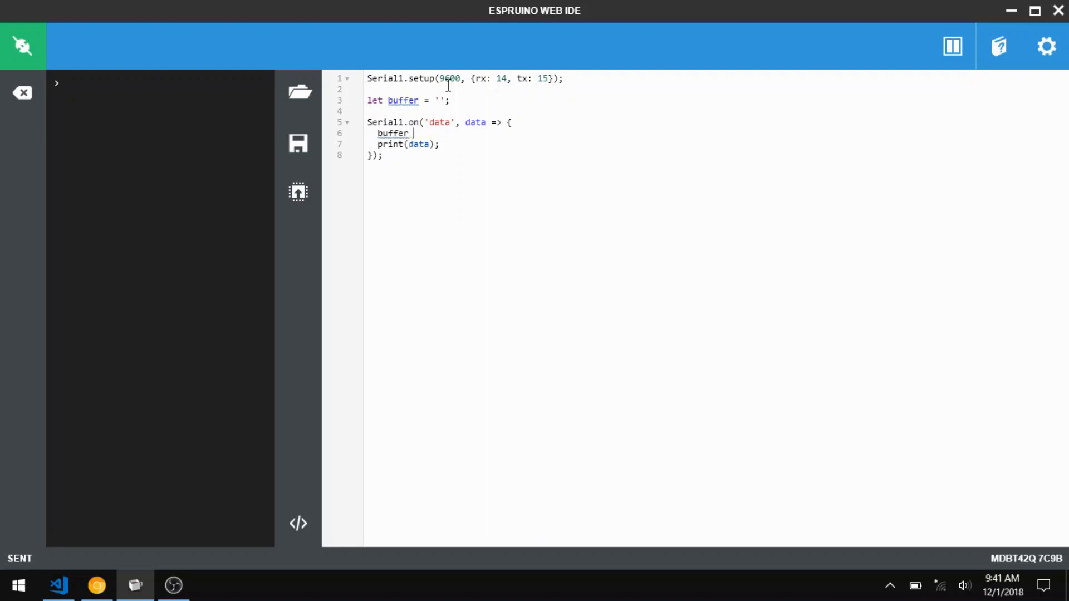
text(+= data;)
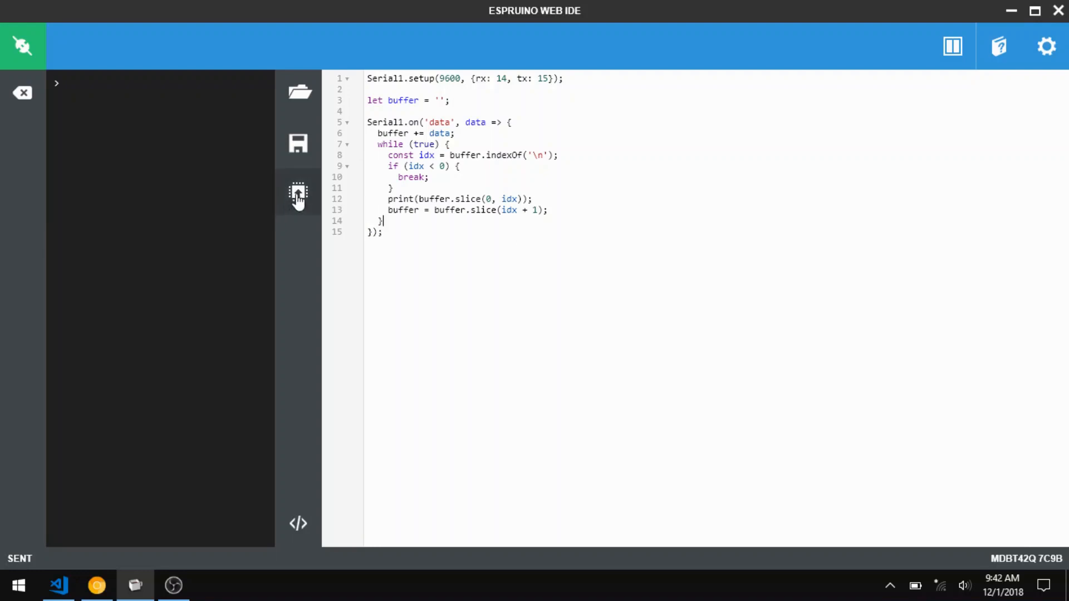
click(297, 191)
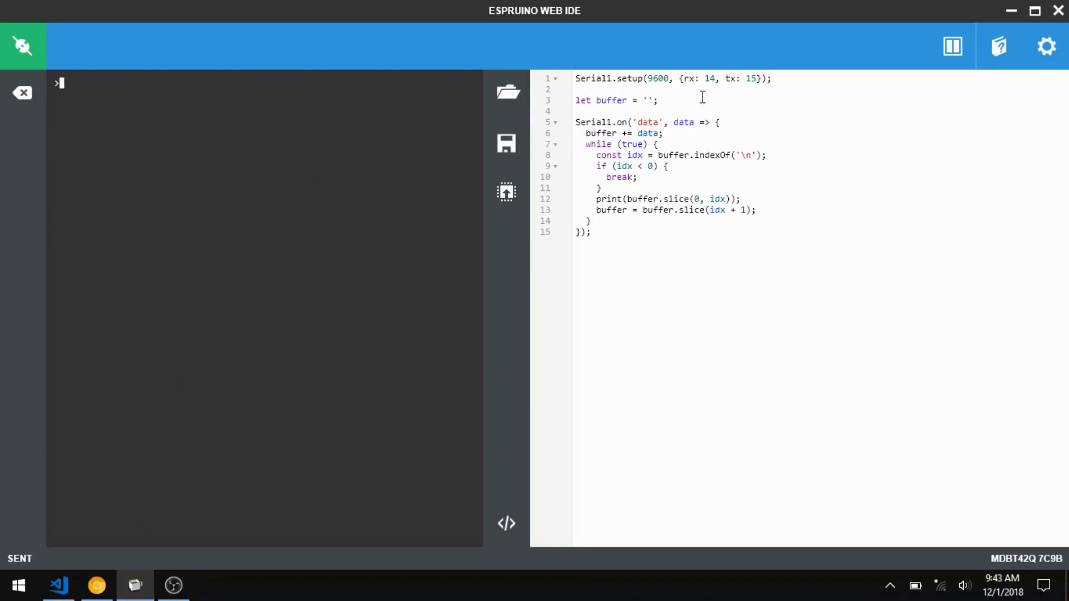
Step: Add const GPS = require('GPS'); on a new line at the top of the script
key(Return)
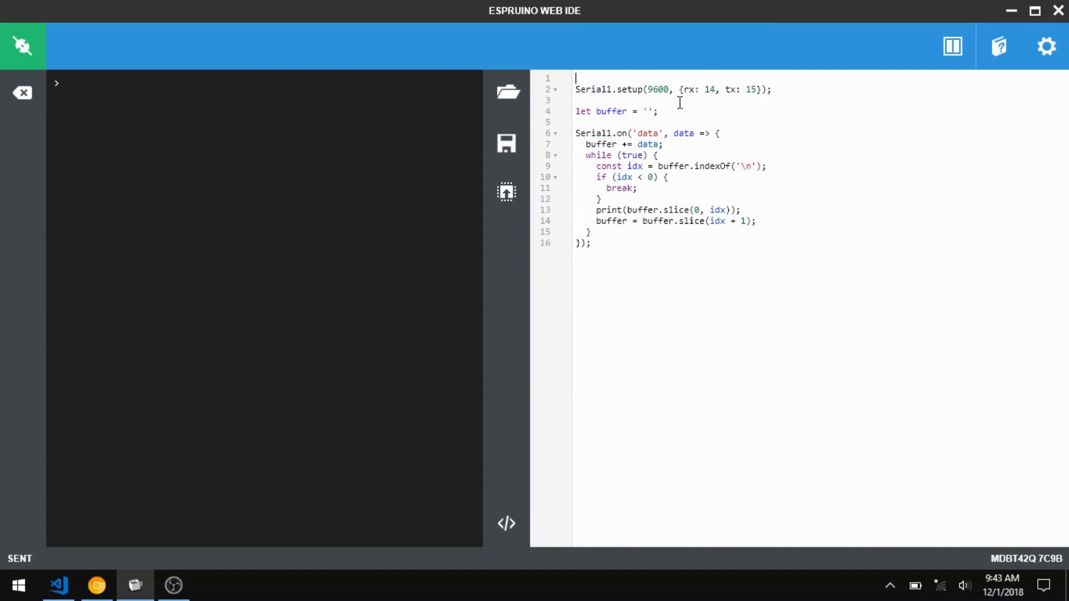
text(const GPS =)
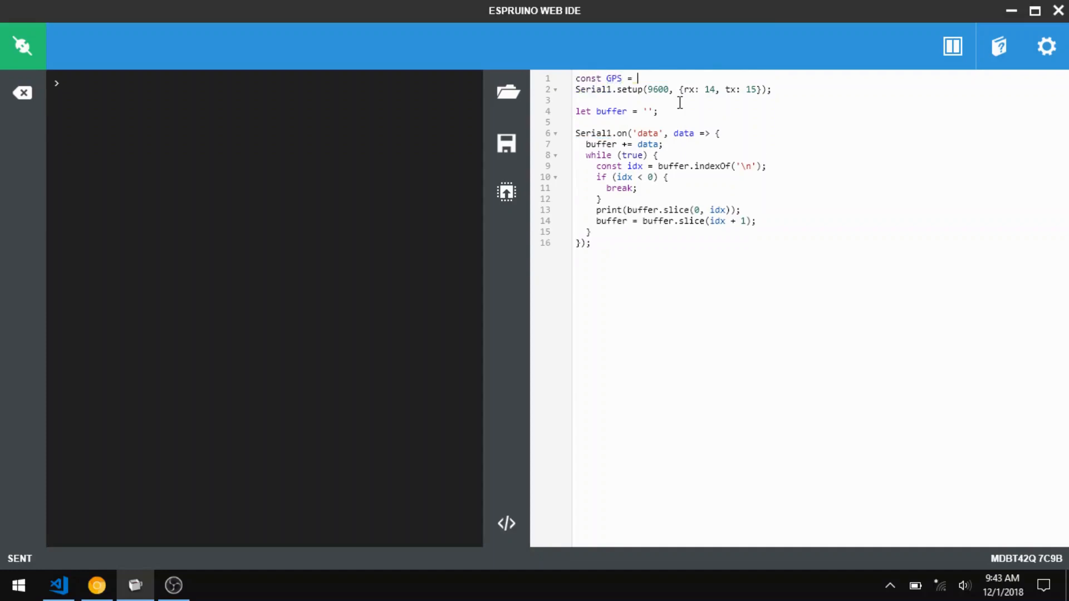
text(require(')
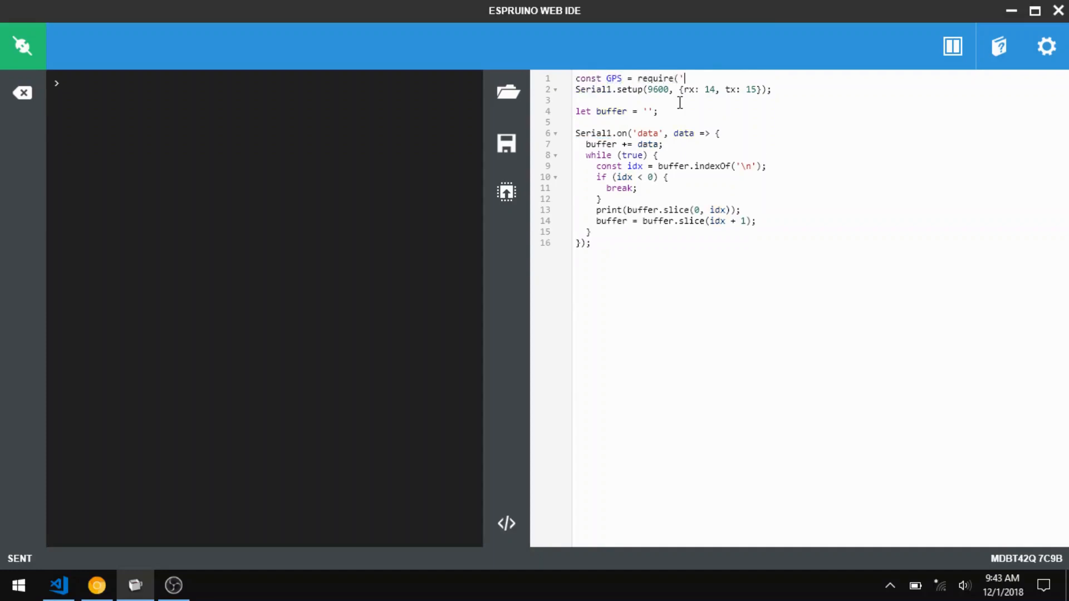
text(GPS');)
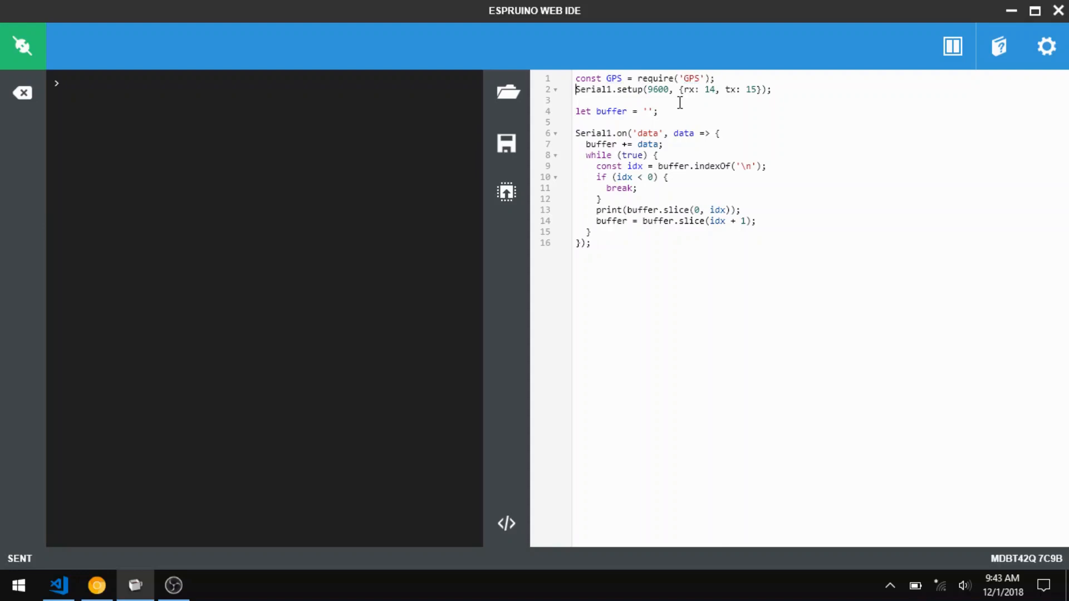
text(GP)
key(Return)
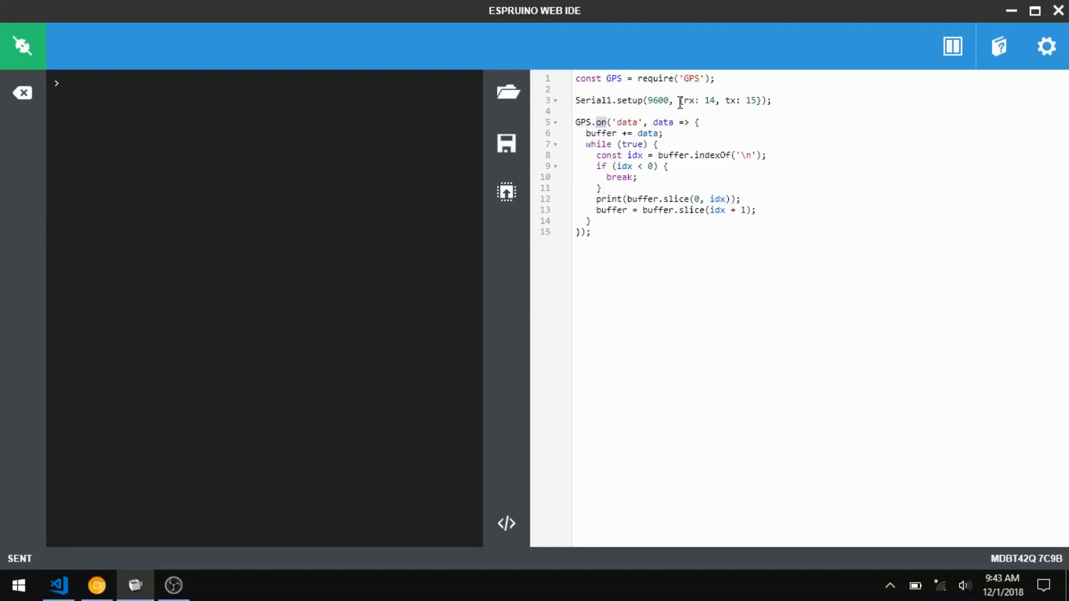
Step: Replace Serial1.on with GPS.connect(Serial1, …) whose callback prints data
text(connect)
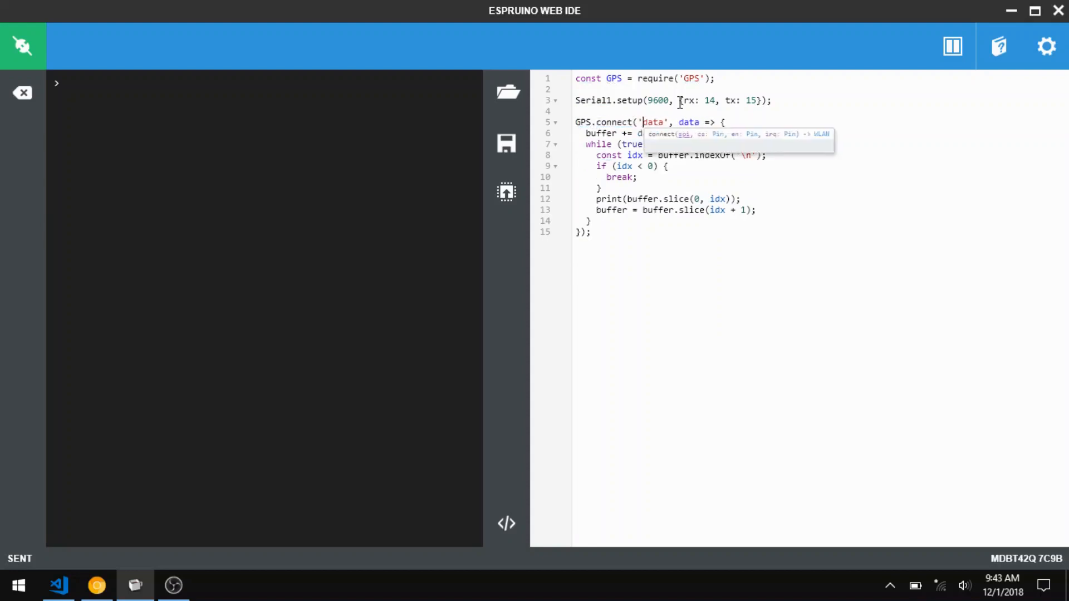
text(Serial1)
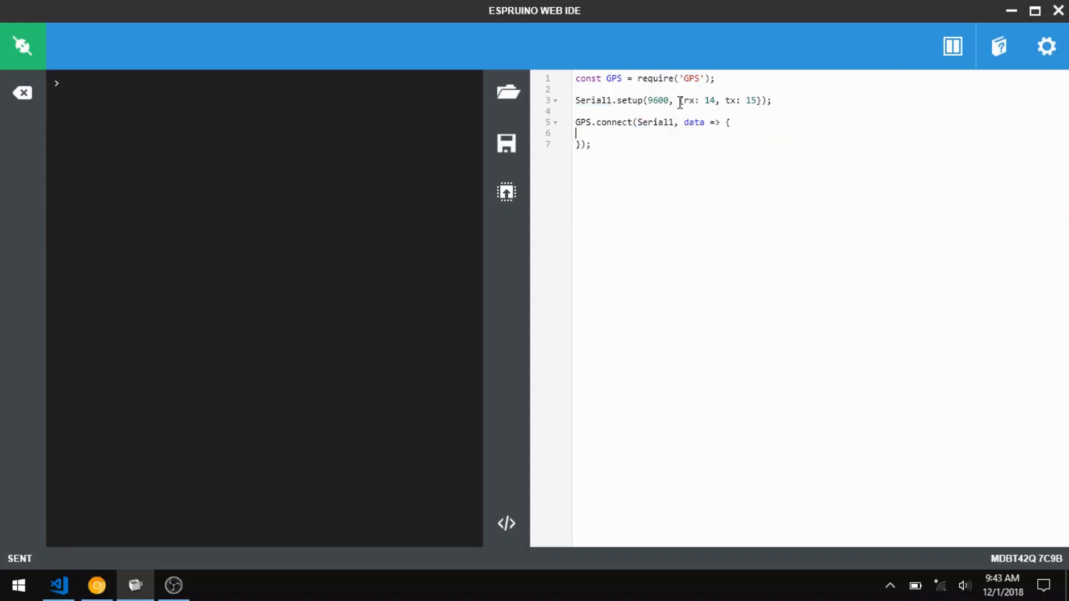
text(print(data);)
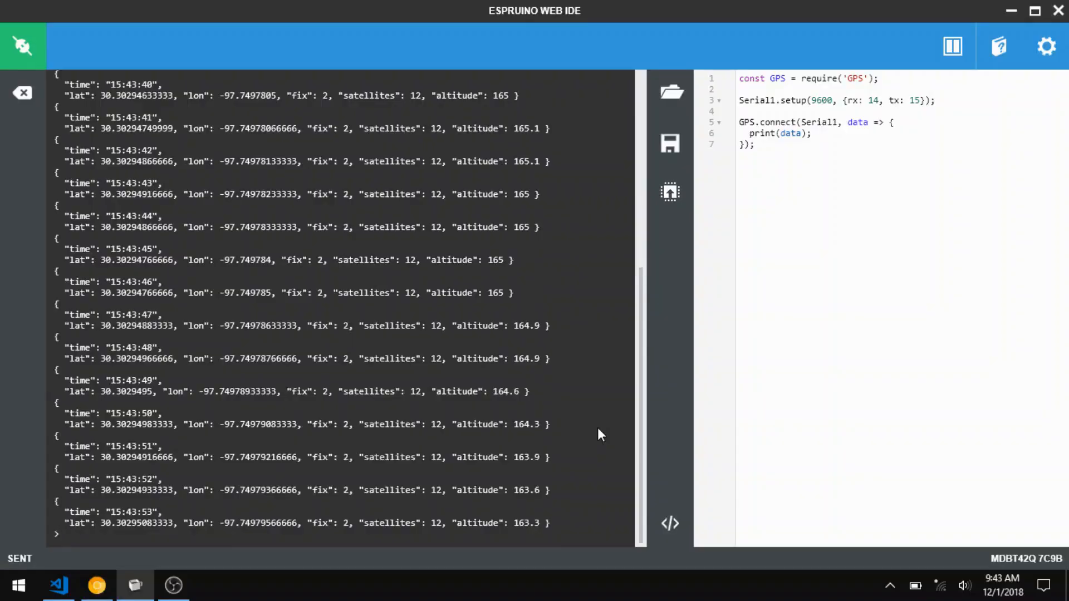
Step: Scroll the console to follow streaming GPS fixes with altitude climbing past 164
scroll(down, 3)
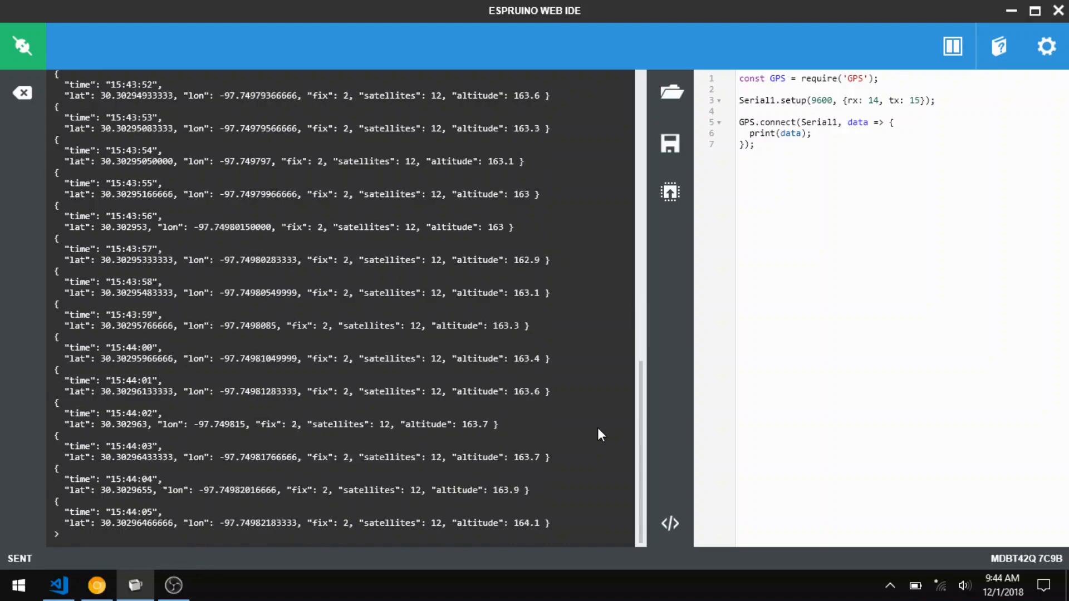
scroll(down, 3)
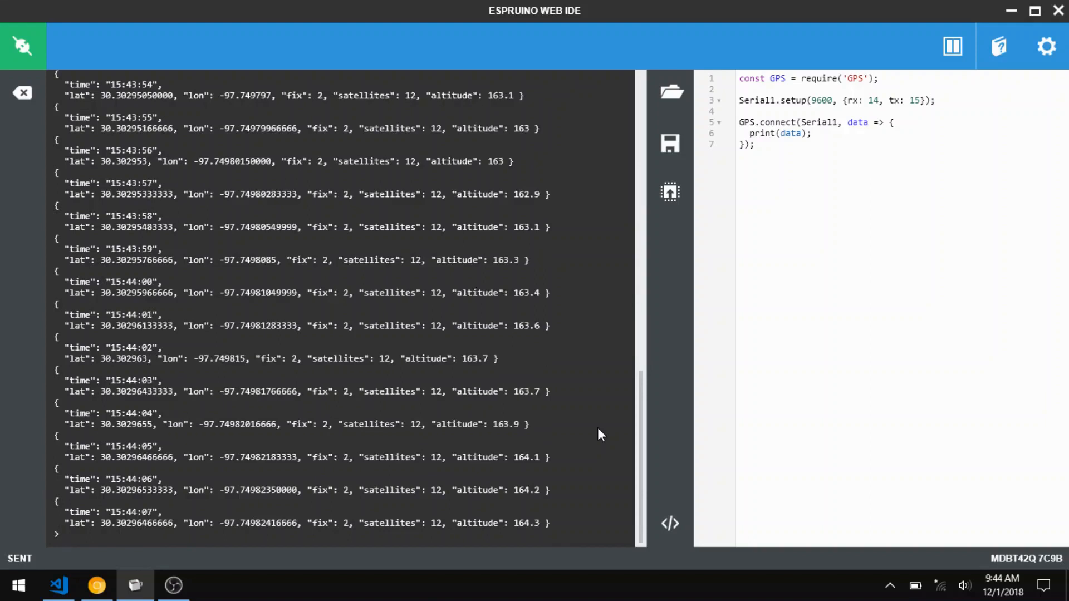